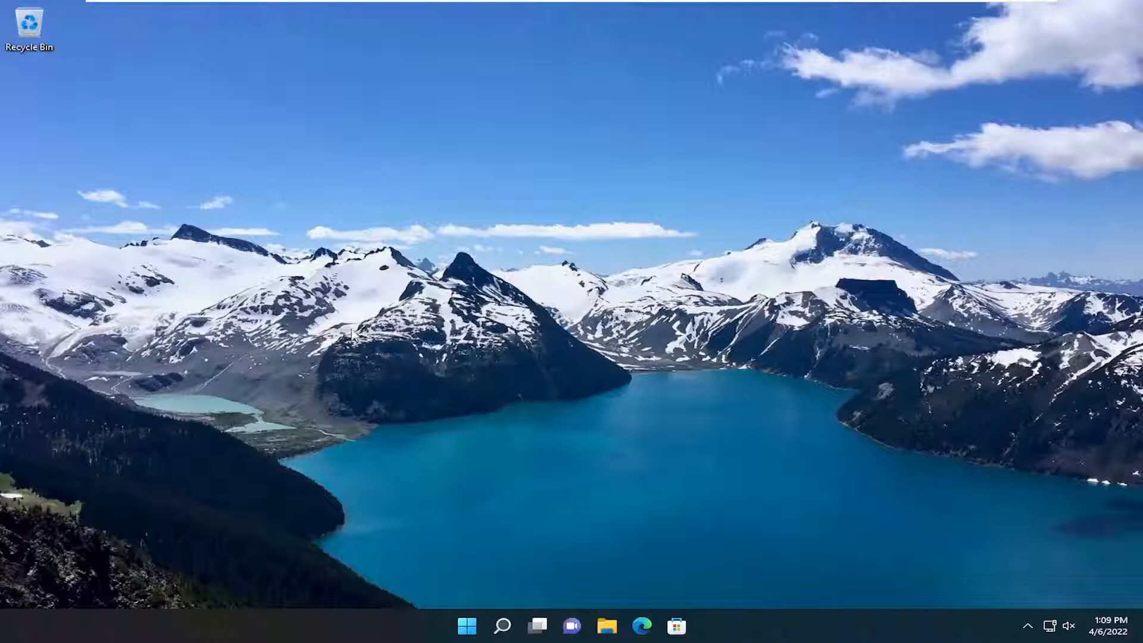
Go to System > Troubleshoot > Other troubleshooters in Settings
left_click(501, 626)
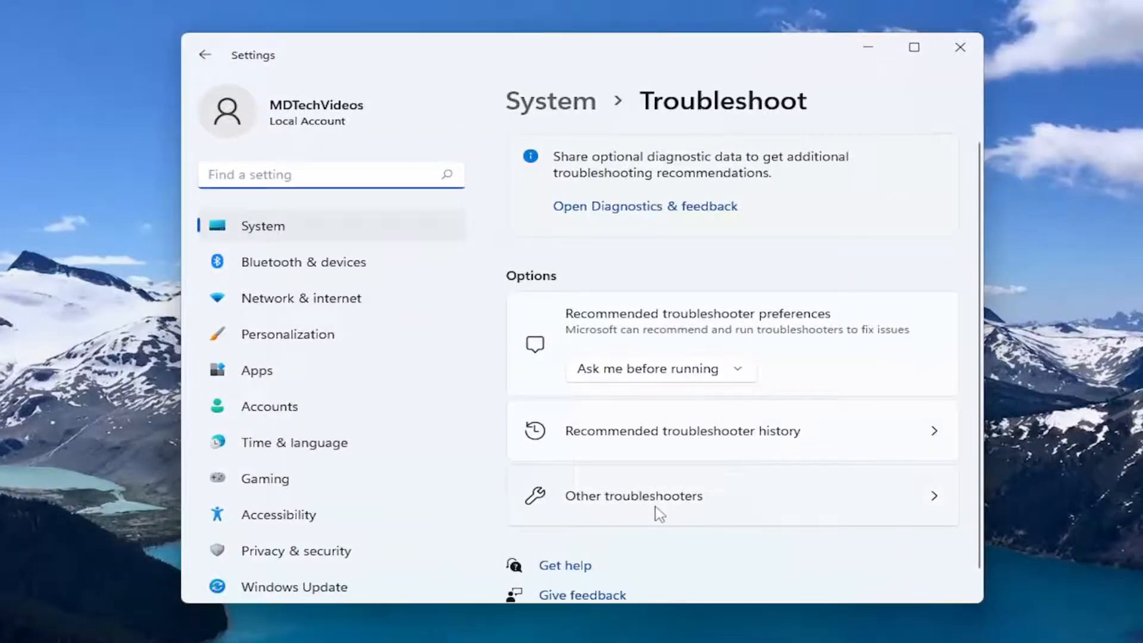
left_click(634, 496)
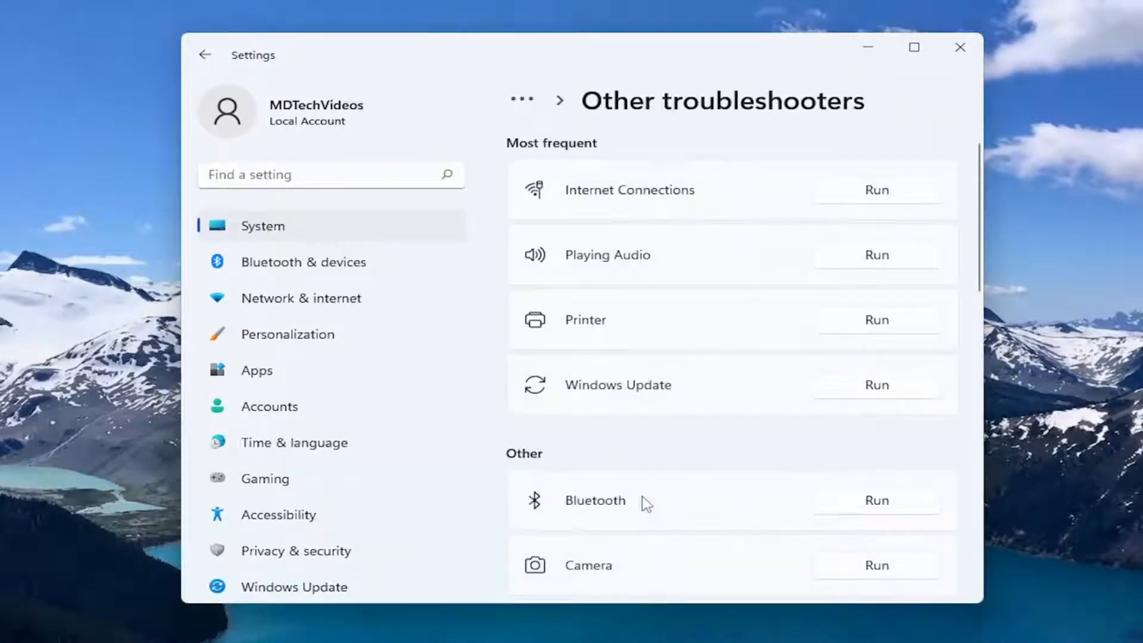
mouse_move(701, 458)
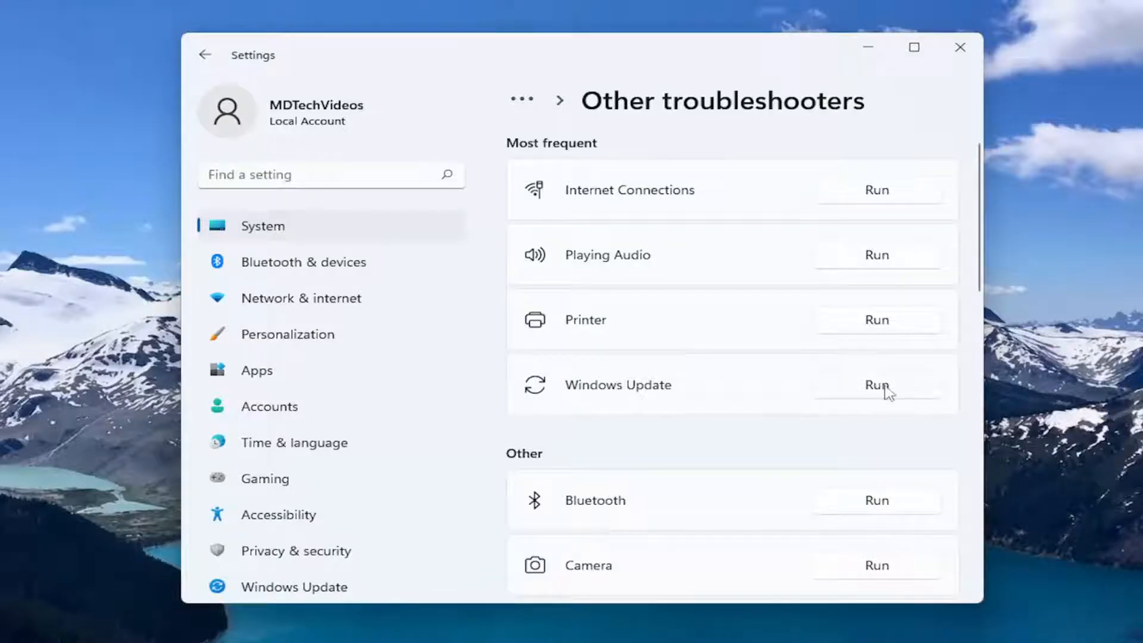
Run the Windows Update troubleshooter to completion and close its results
left_click(877, 385)
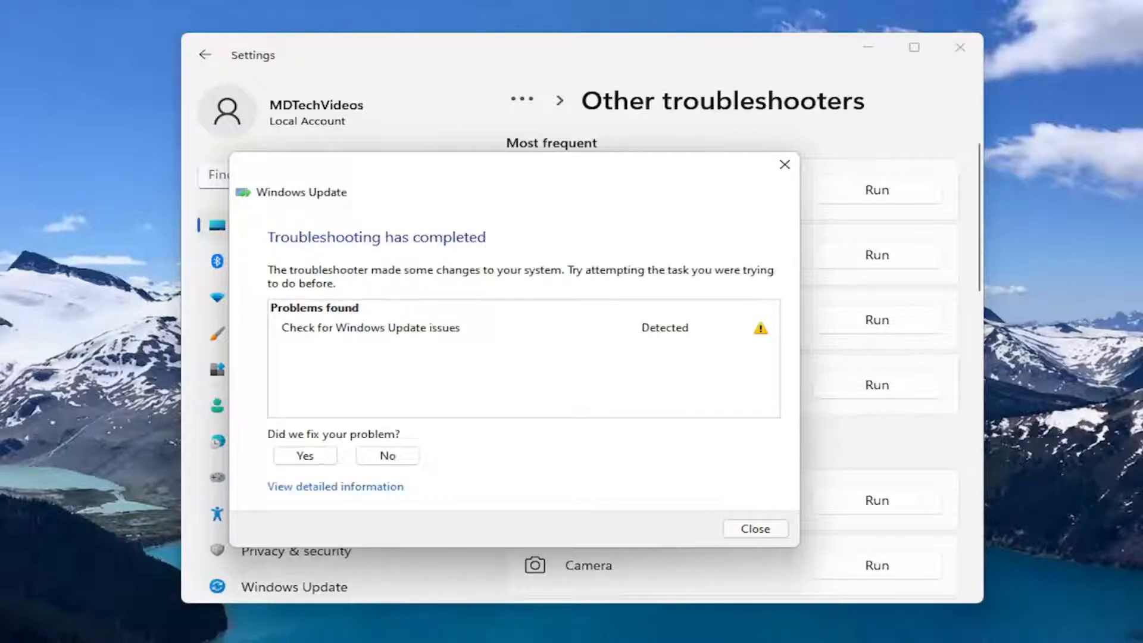
mouse_move(719, 599)
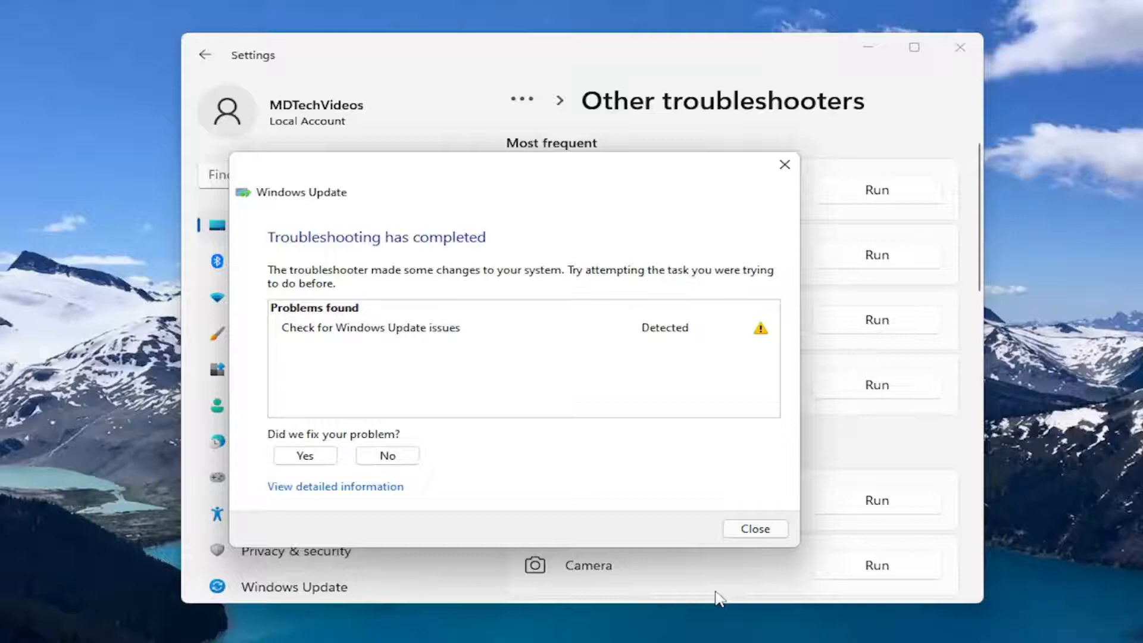
left_click(755, 529)
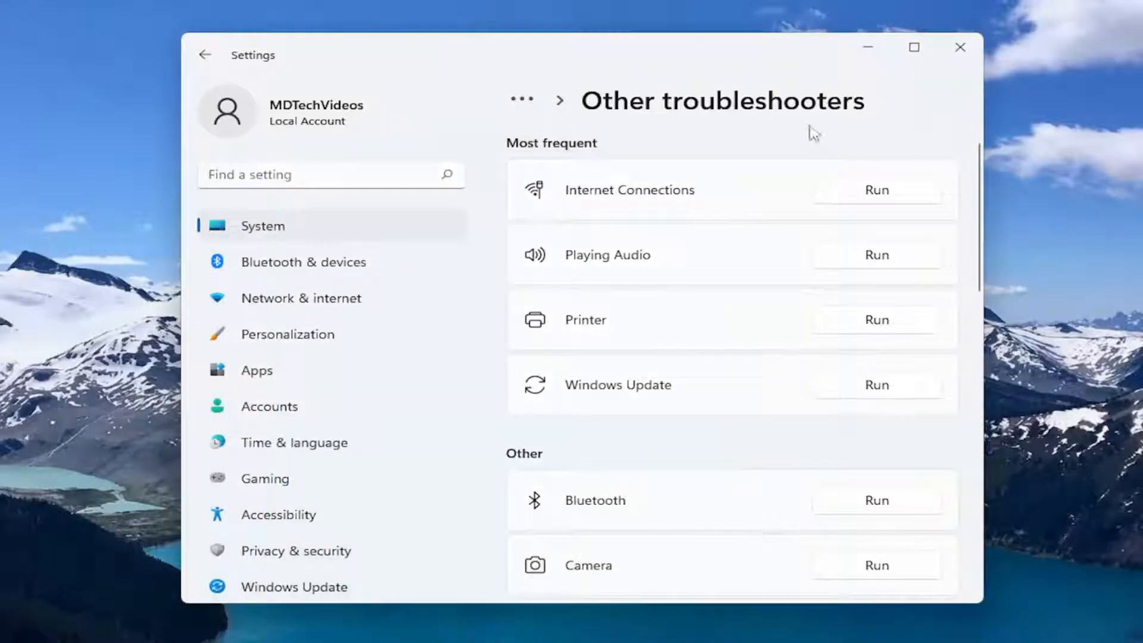
Close Settings and restart the PC from the Start button's right-click menu
left_click(961, 48)
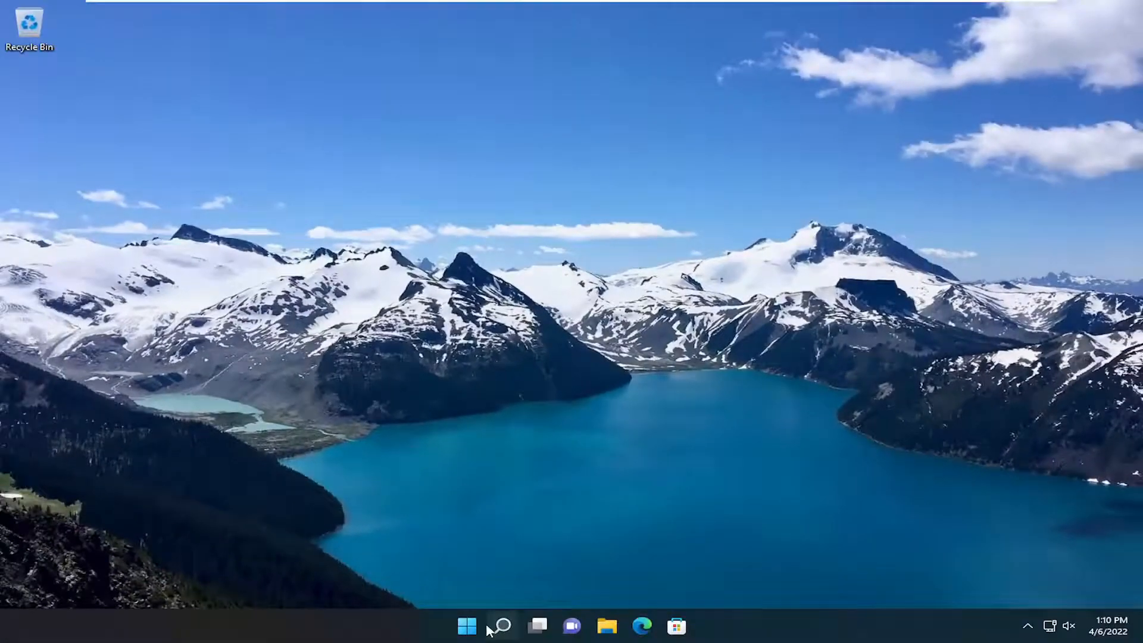
right_click(467, 626)
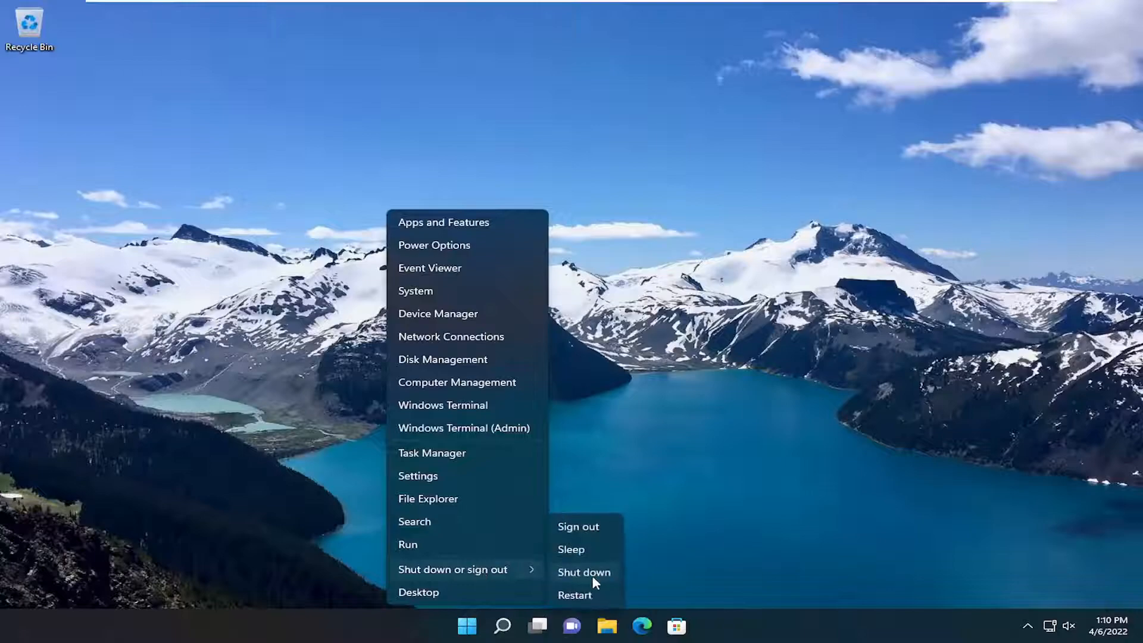
left_click(578, 527)
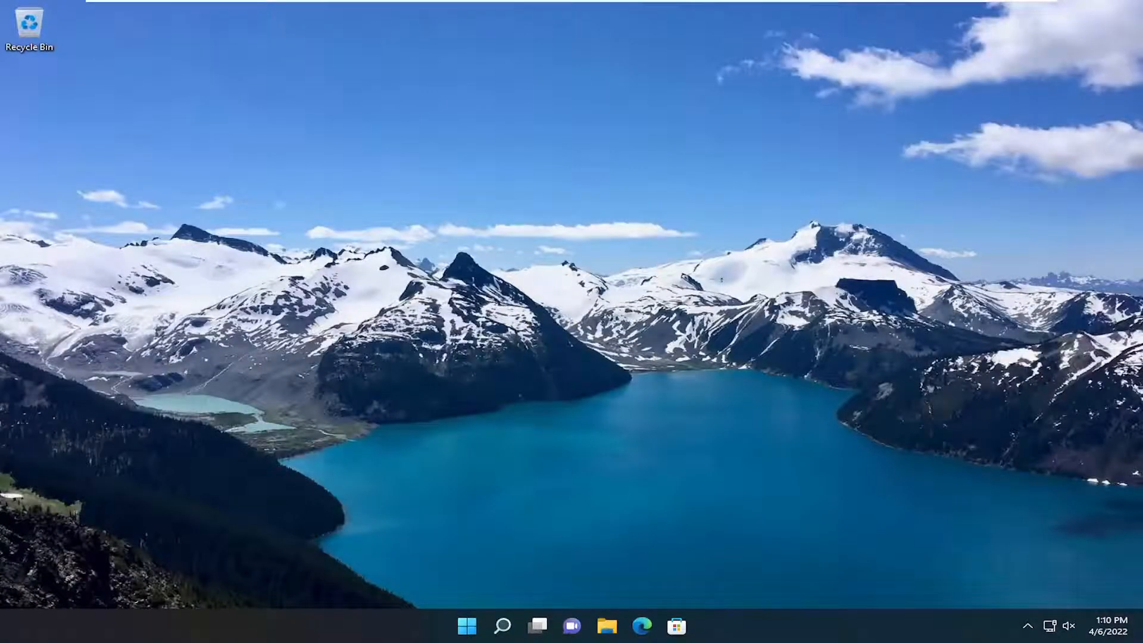
mouse_move(490, 455)
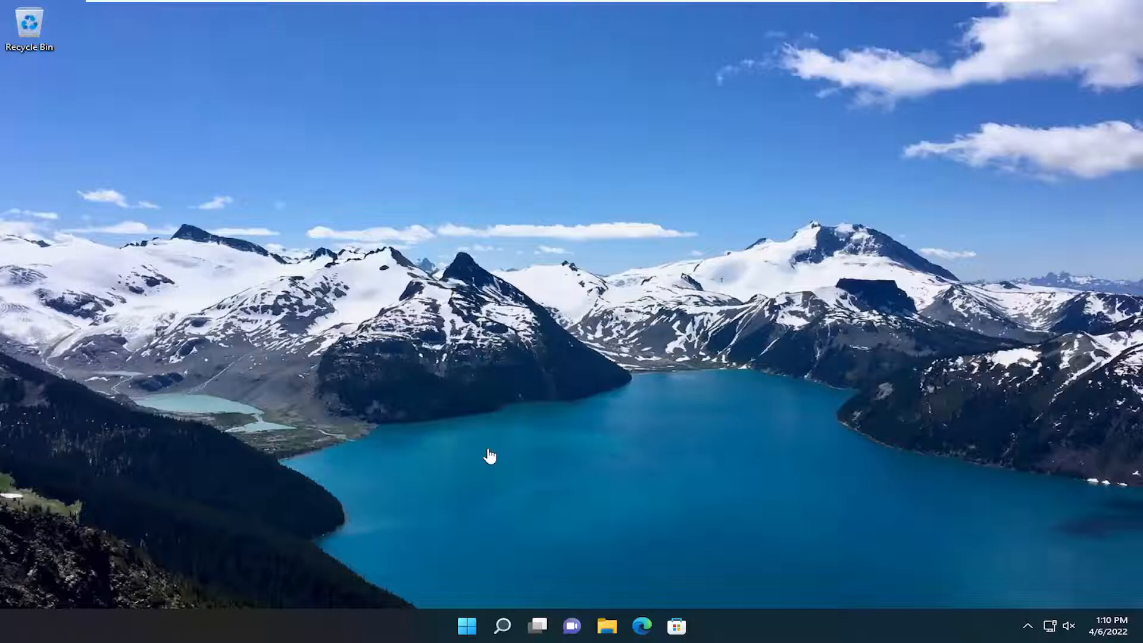
mouse_move(501, 625)
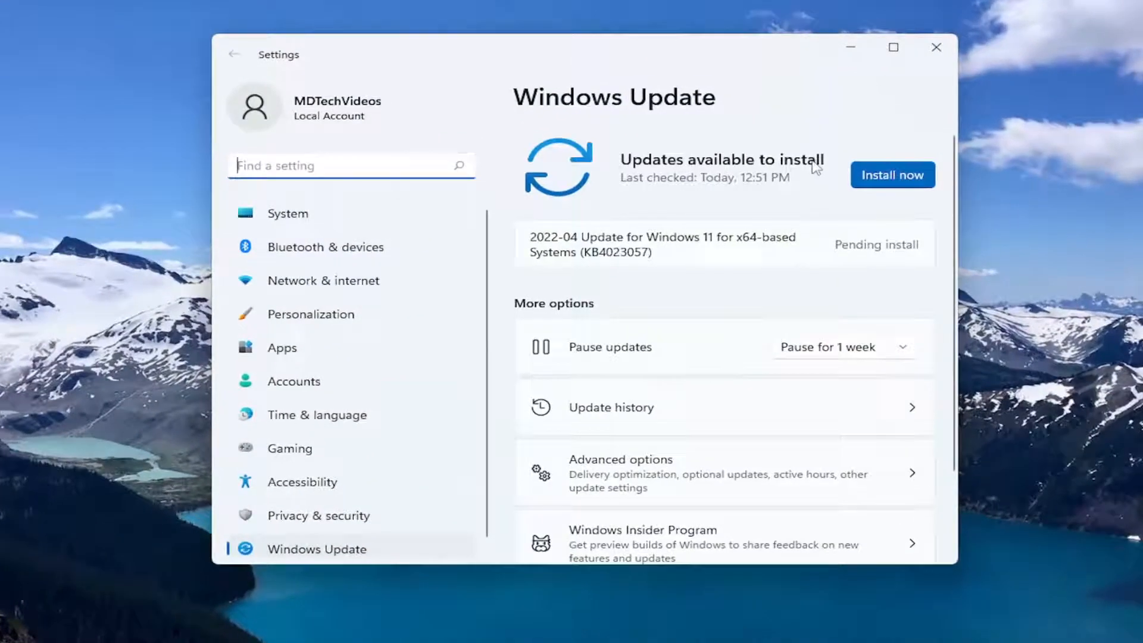
mouse_move(864, 233)
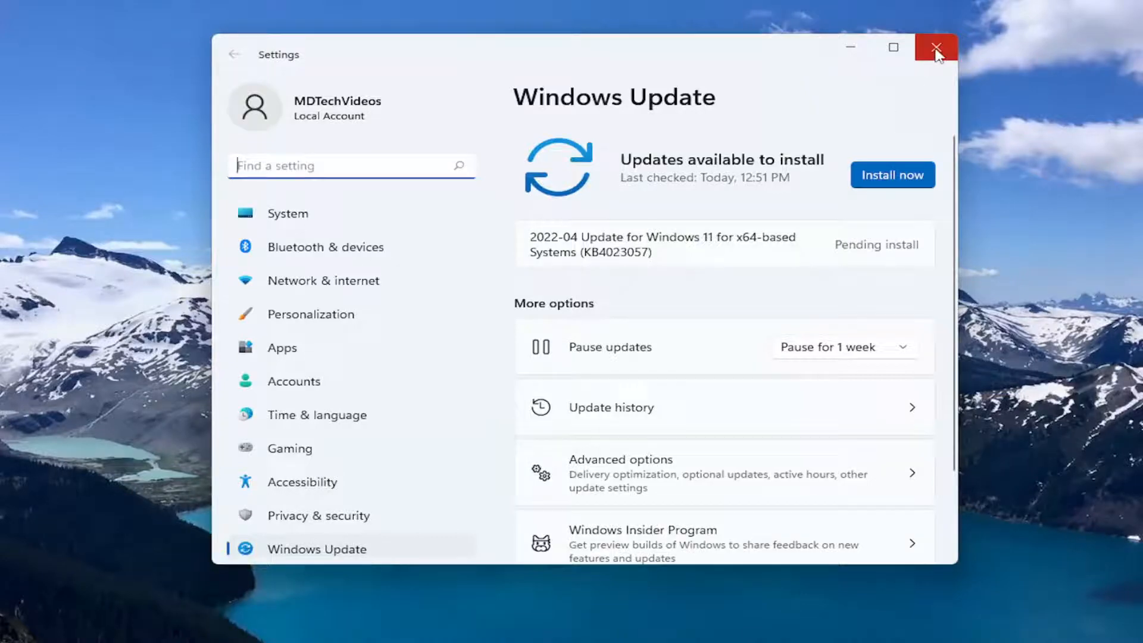
Close Settings after confirming Windows Update lists a pending update
left_click(936, 46)
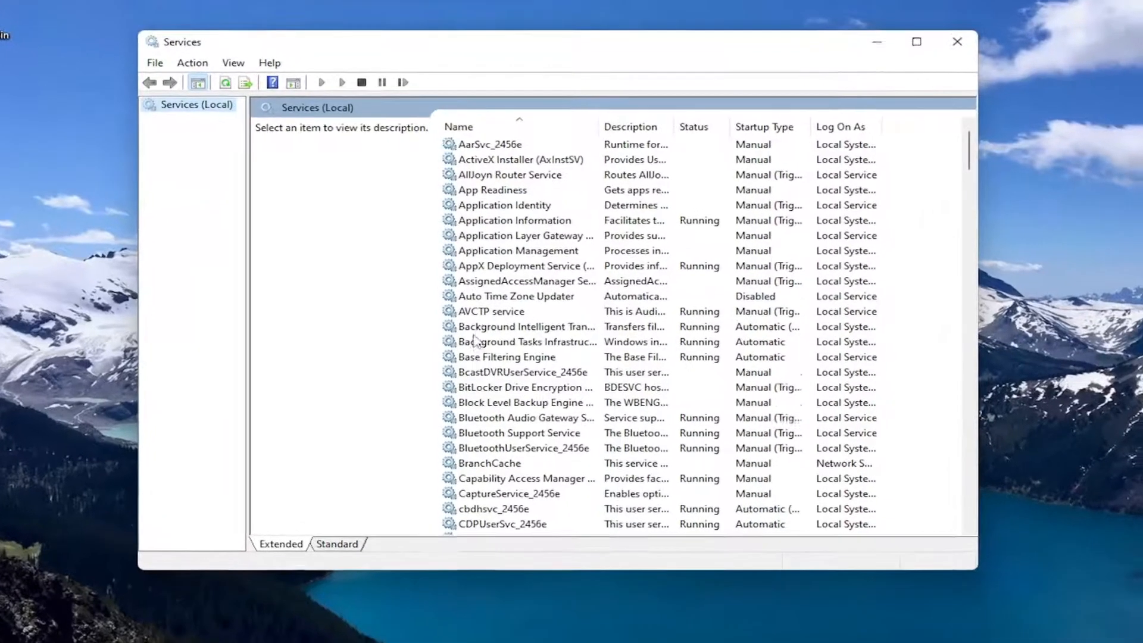
Keep Background Intelligent Transfer Service on Automatic (Delayed Start), running, and apply with OK
left_click(524, 327)
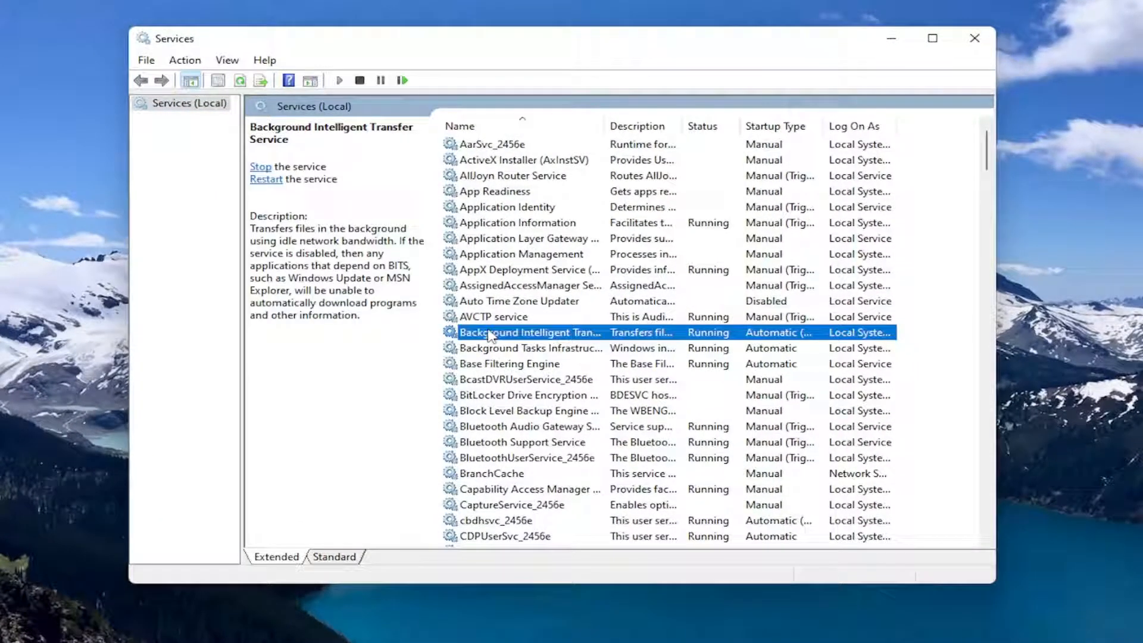
double_click(525, 332)
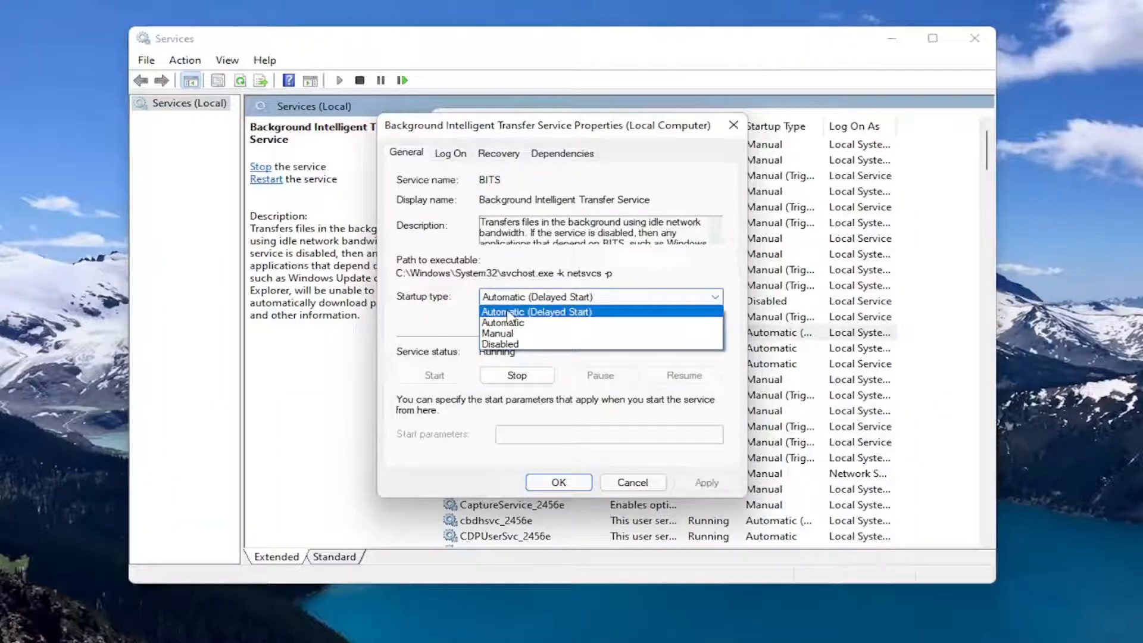
left_click(535, 311)
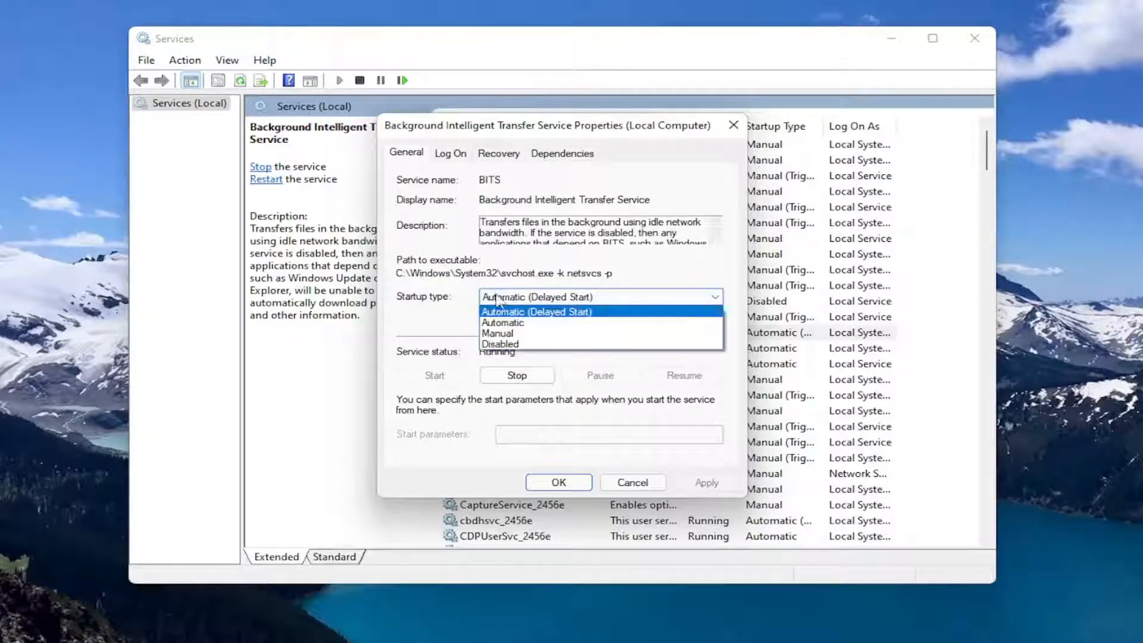
mouse_move(429, 301)
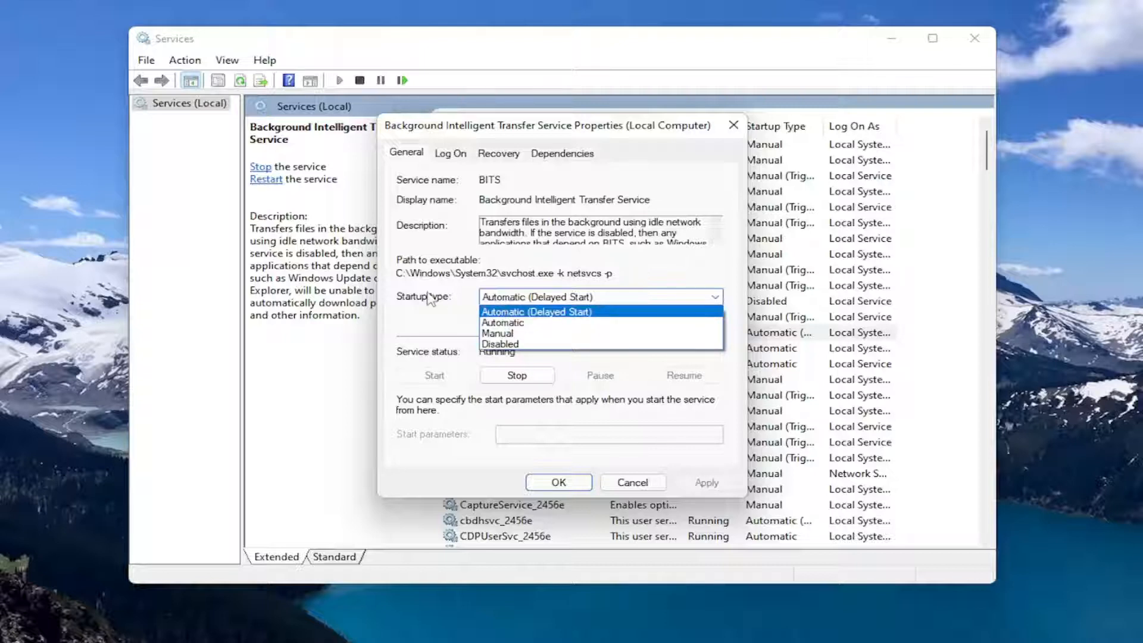
left_click(535, 311)
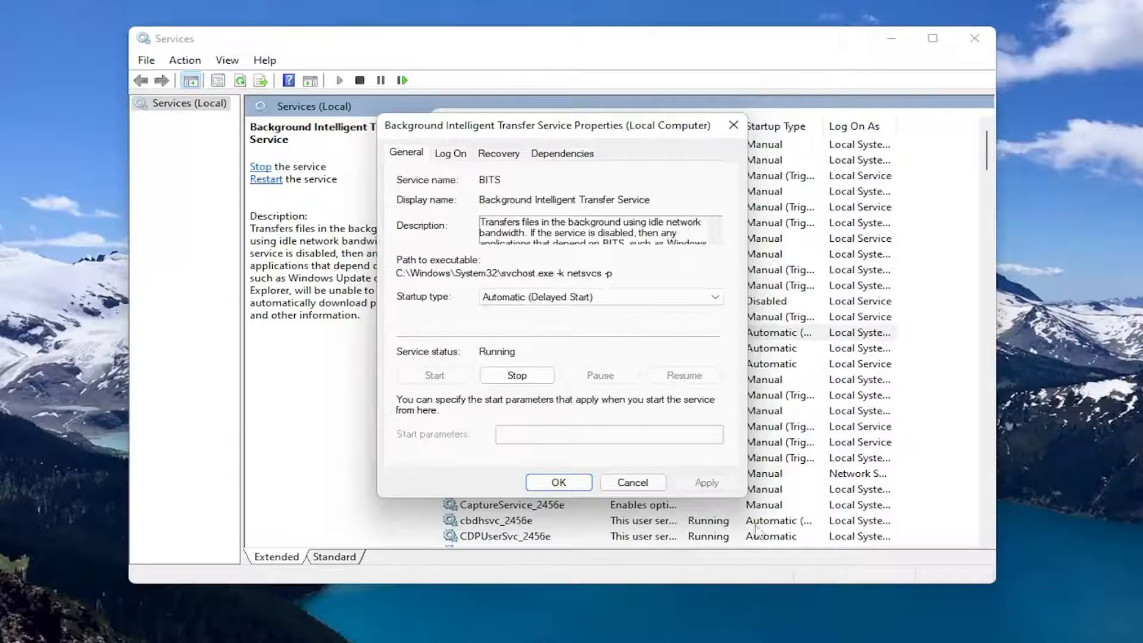
left_click(631, 482)
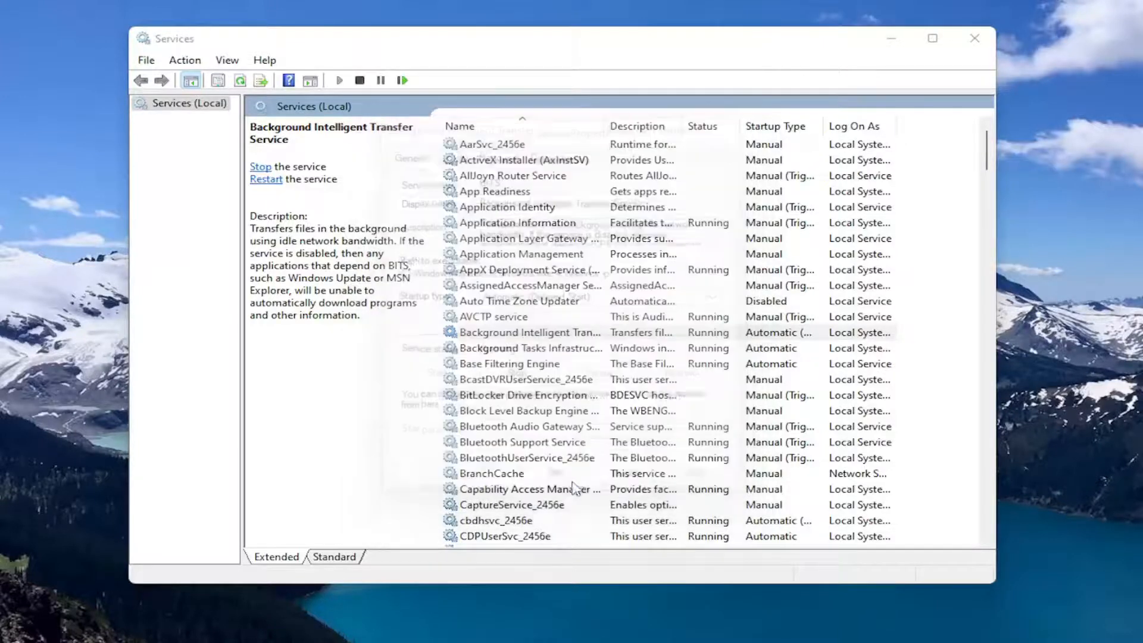
Set the running Windows Update service's startup type to Automatic in its properties
scroll("down", 3)
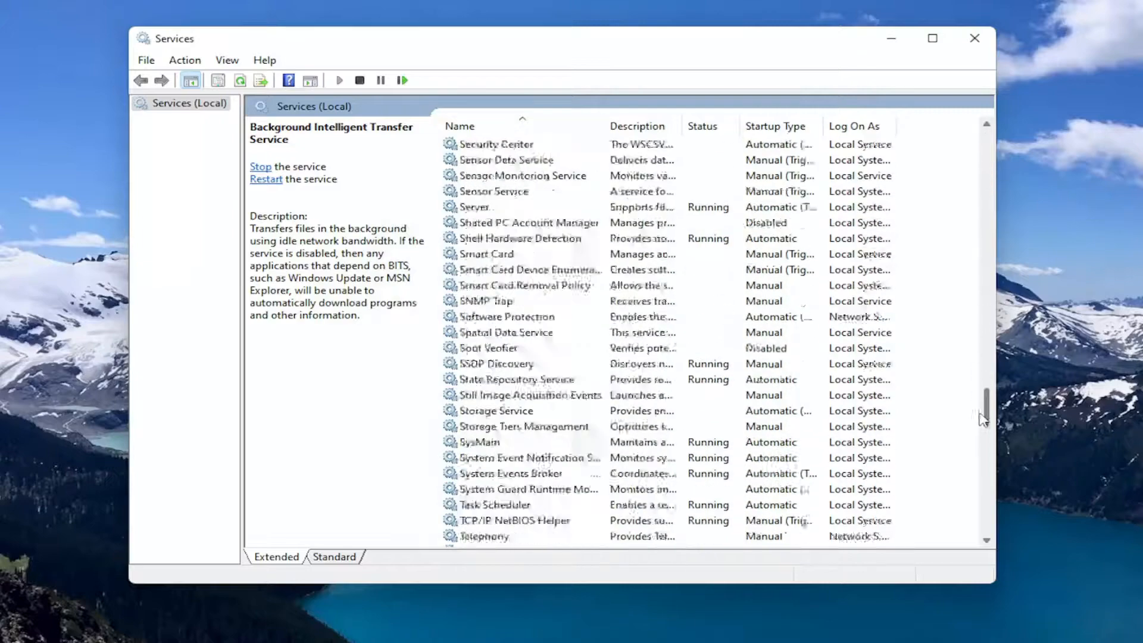
scroll("down", 3)
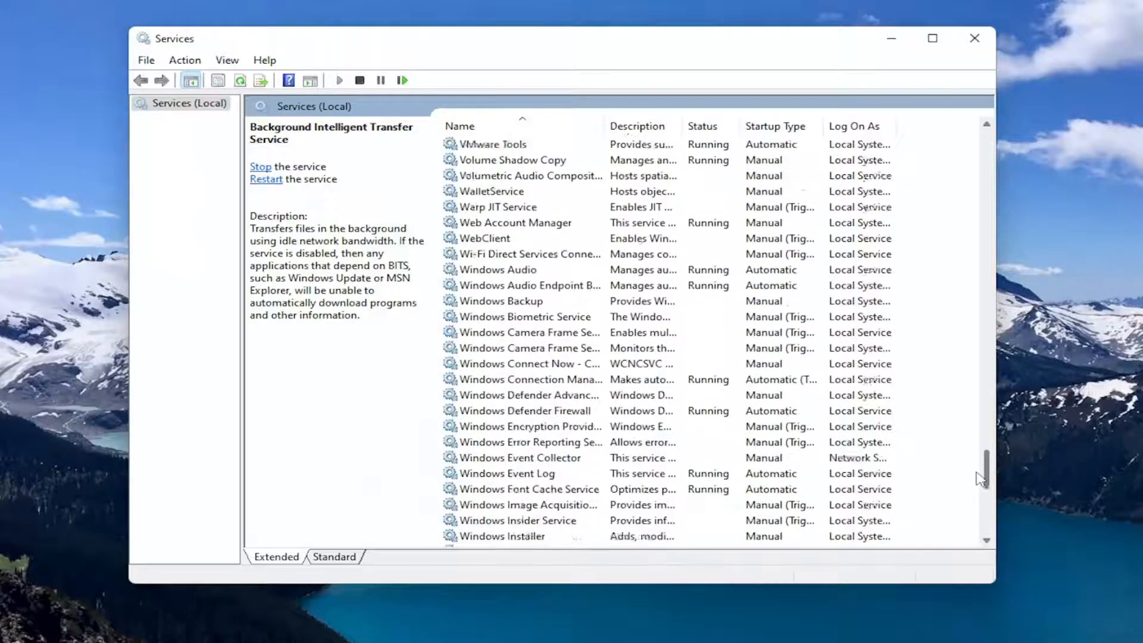
scroll("down", 3)
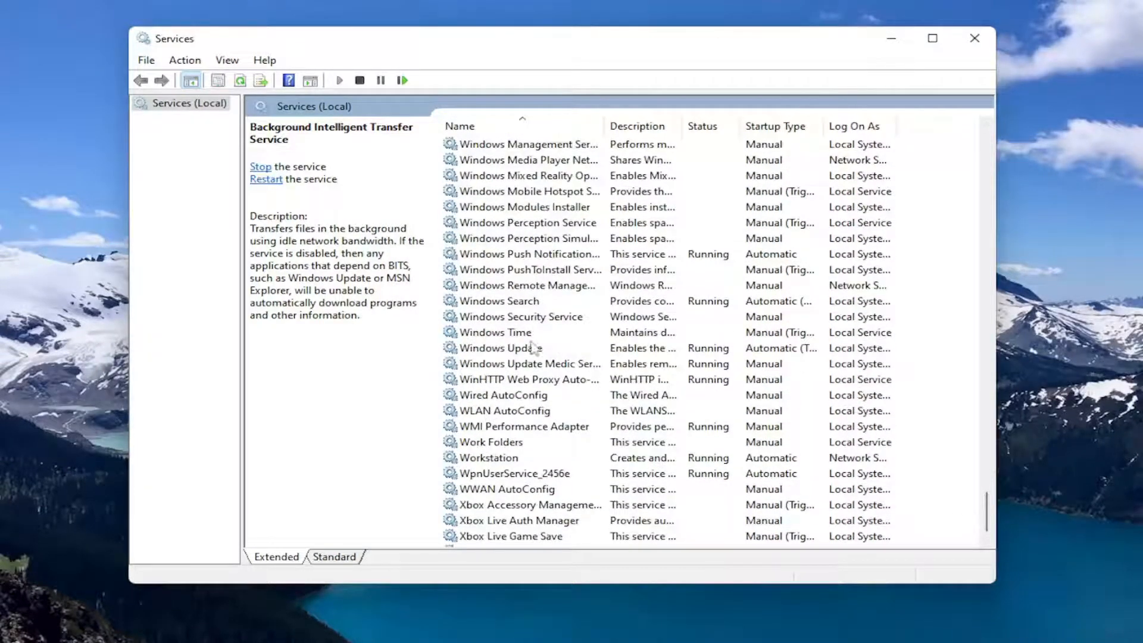
double_click(501, 347)
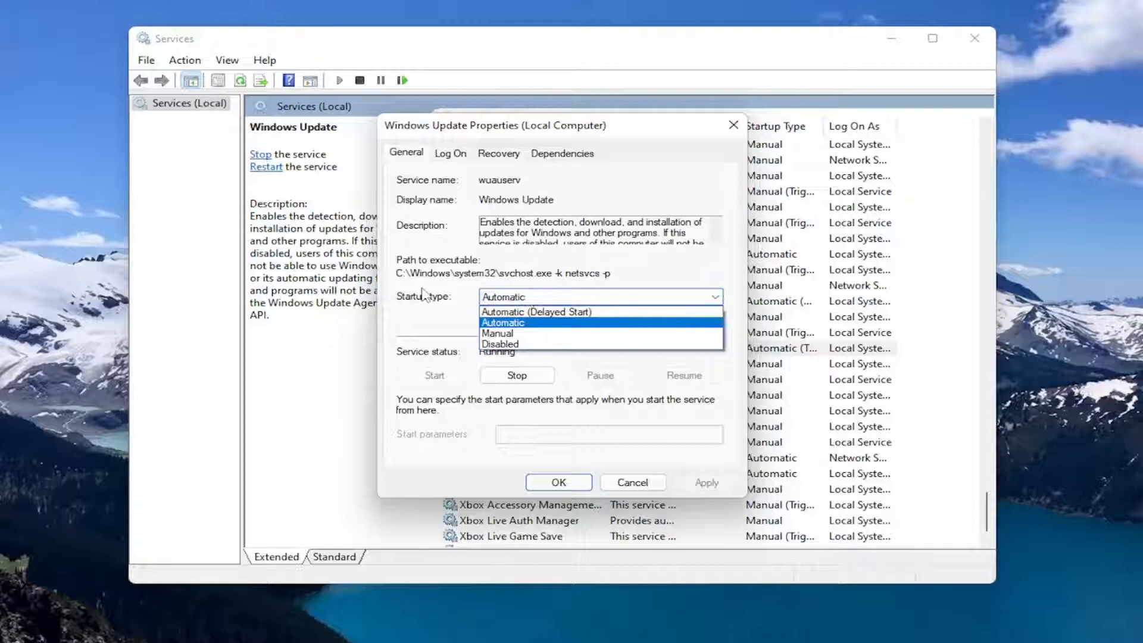
left_click(502, 322)
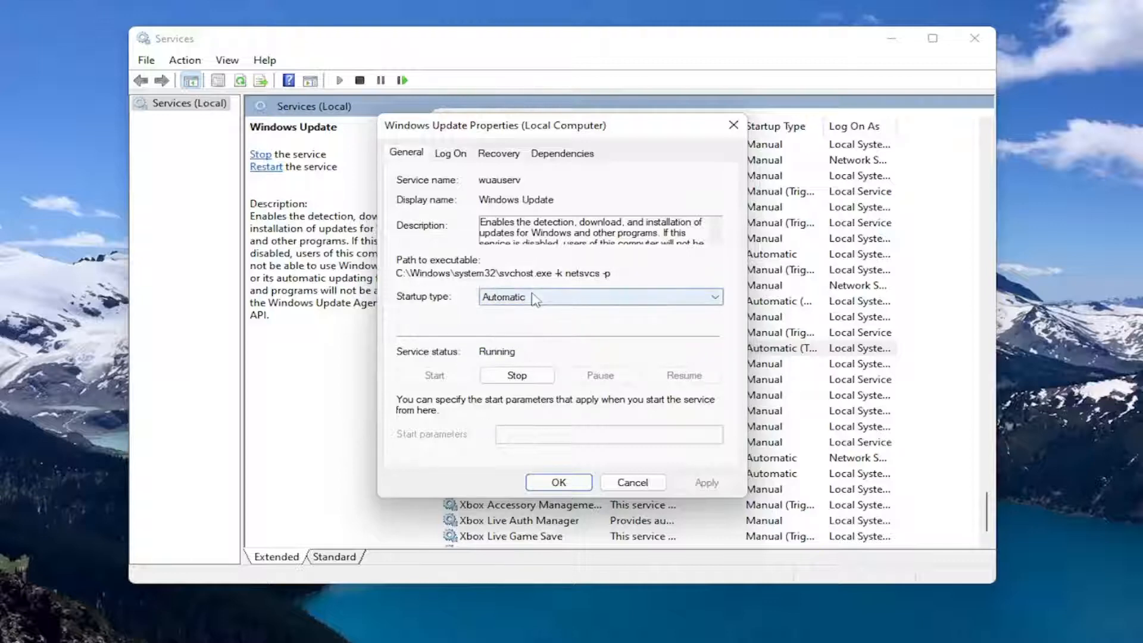